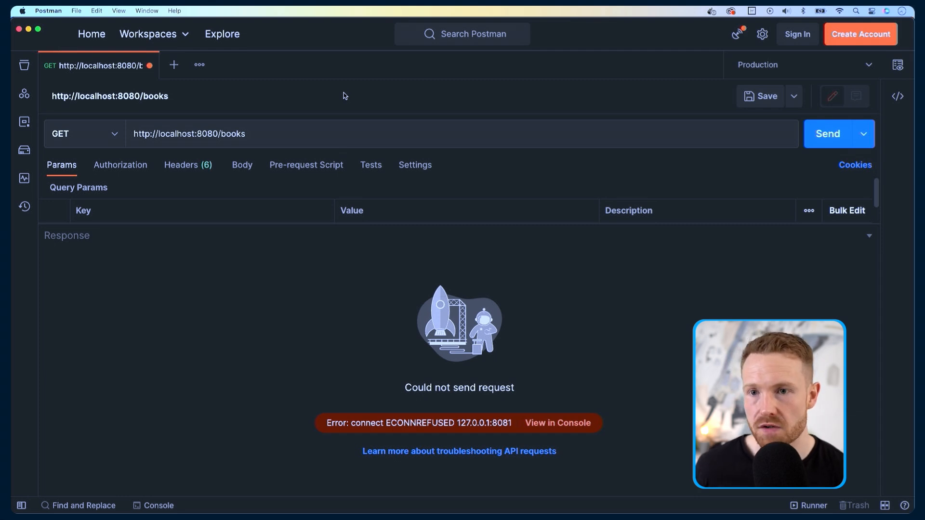
Step: Send the GET localhost:8080/books request and review the returned JSON page of books
click(826, 133)
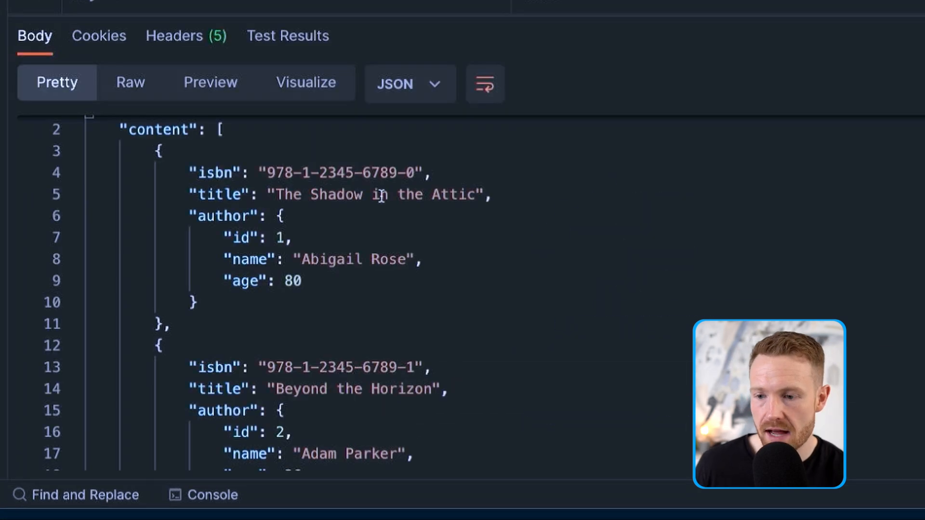
scroll(down, 3)
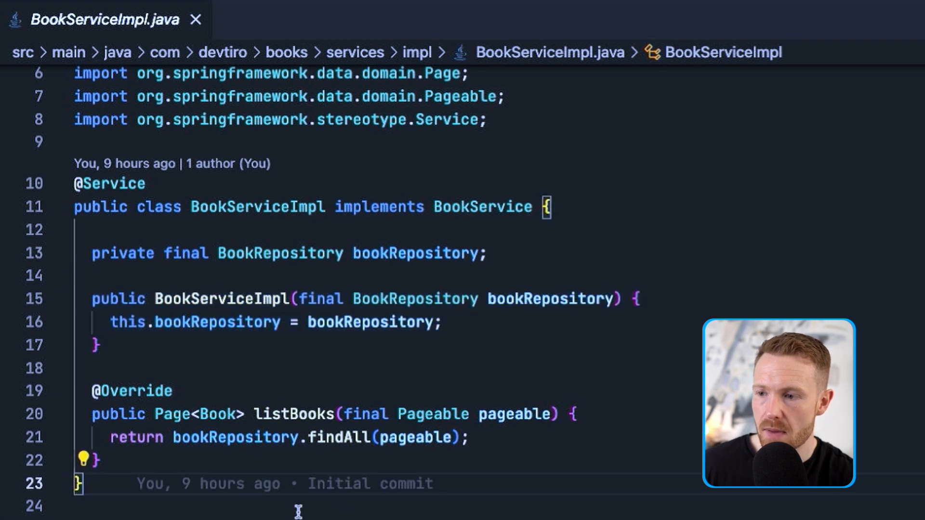
mouse_move(262, 425)
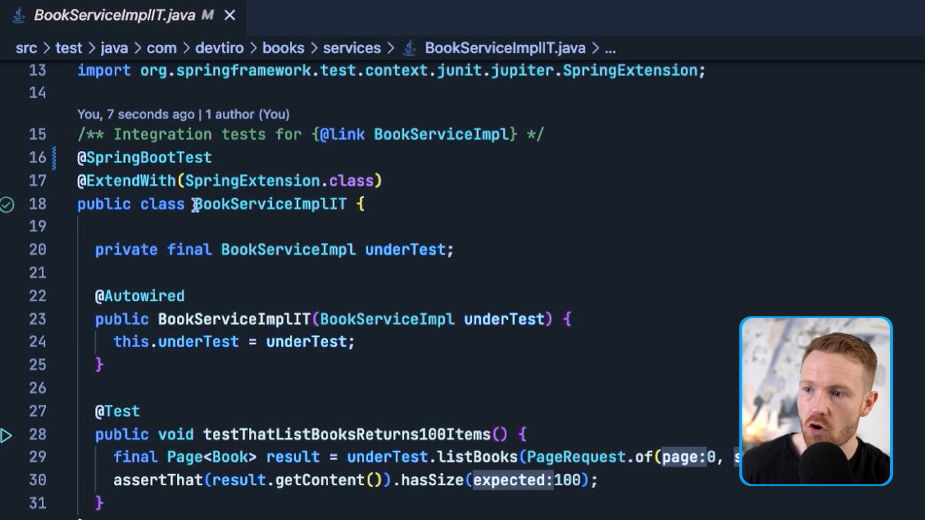
Step: Select the BookServiceImplIT class name, then the failsafe plugin's integration-test goal in pom.xml
double_click(270, 204)
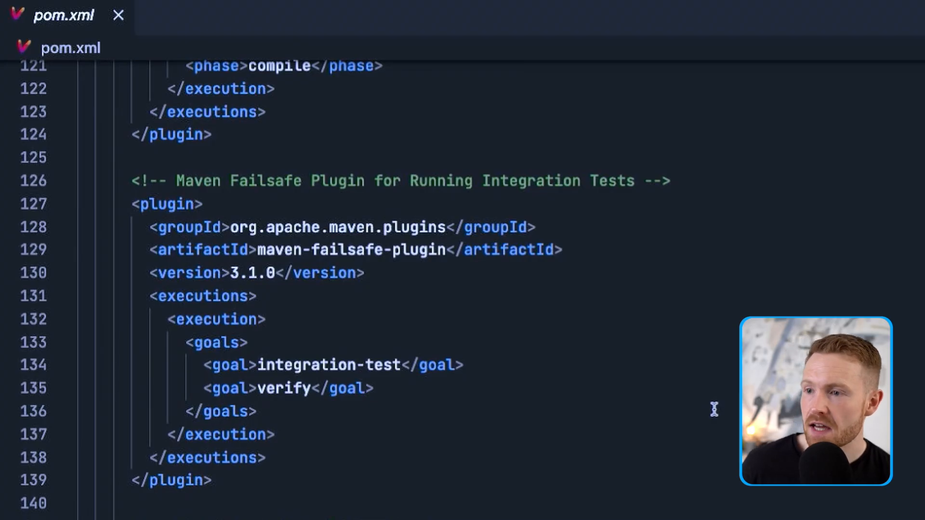
mouse_move(297, 362)
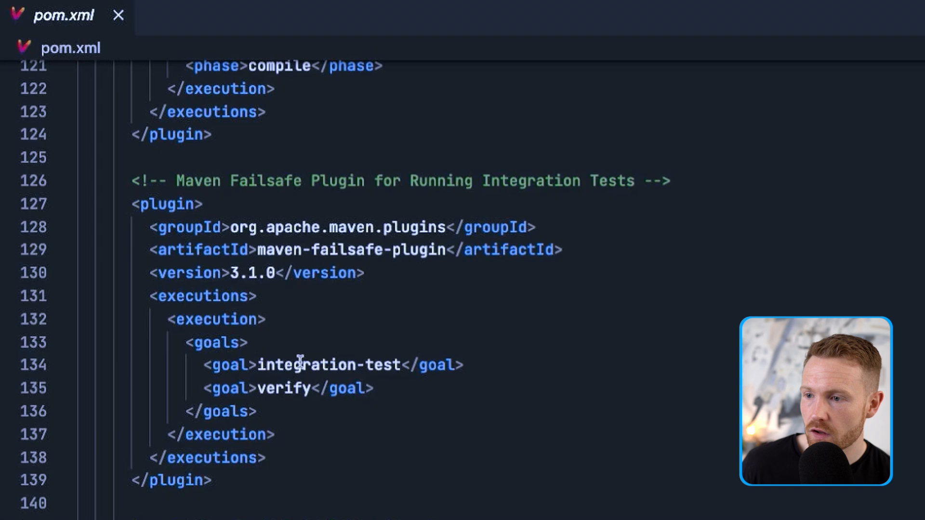
double_click(283, 388)
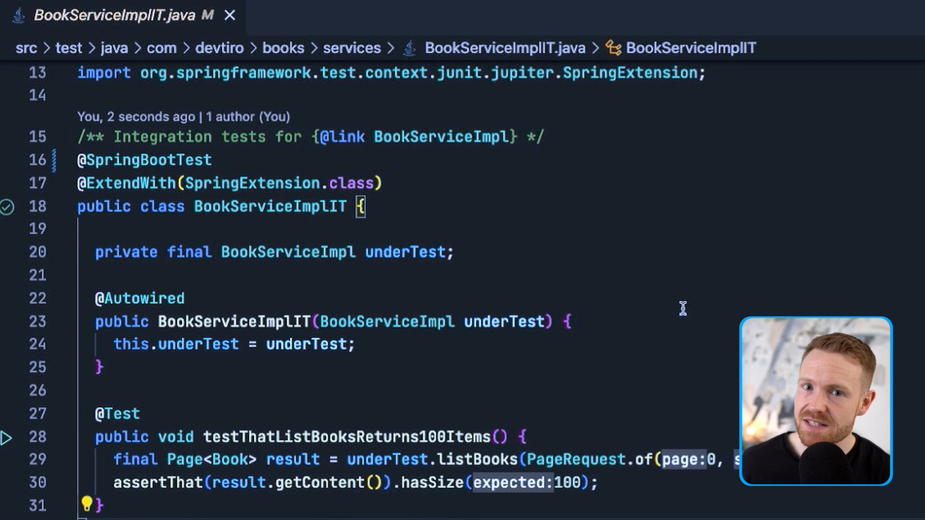
scroll(up, 3)
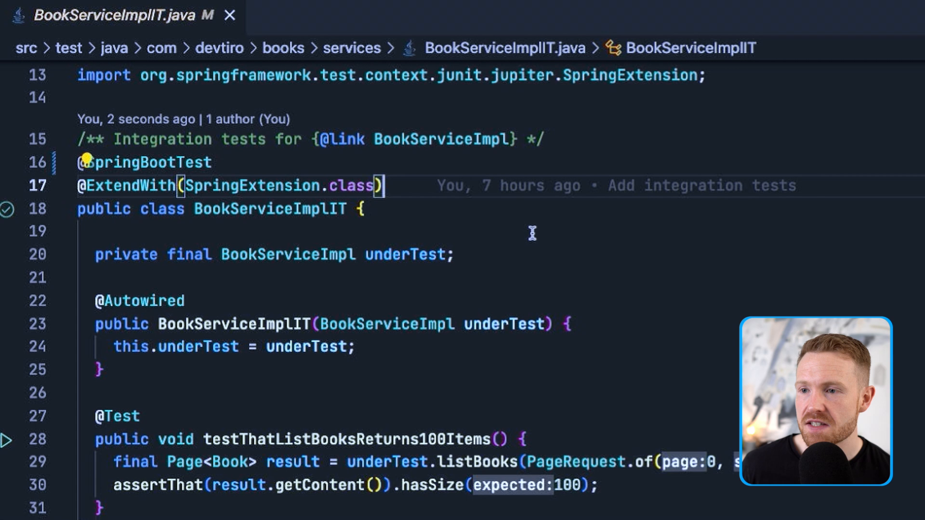
scroll(down, 3)
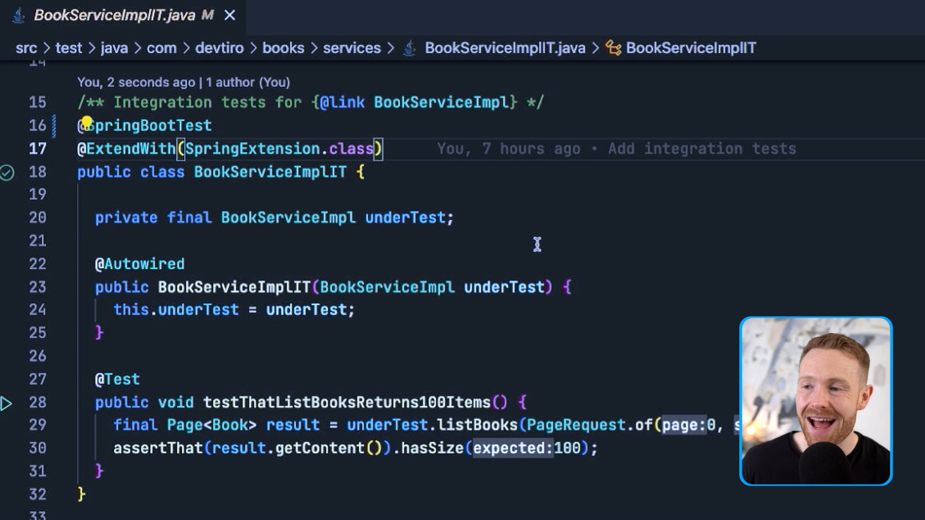
mouse_move(412, 226)
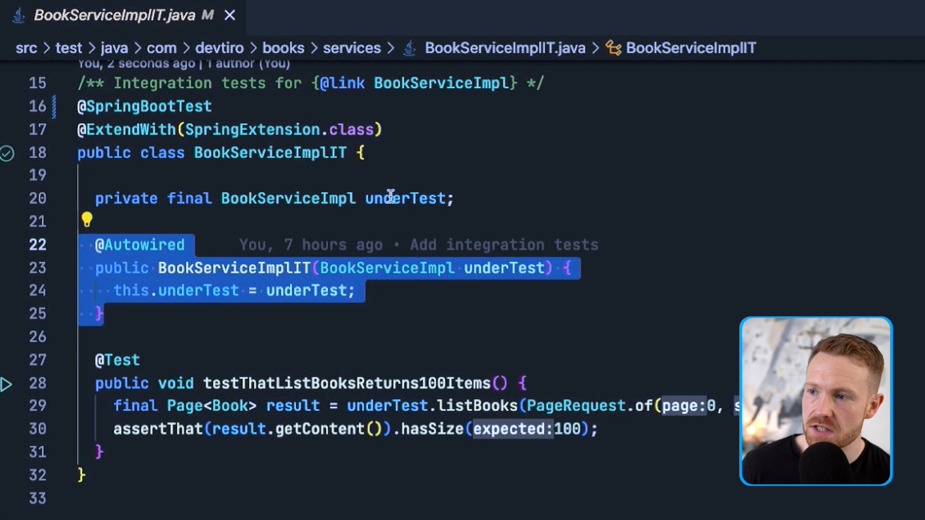
click(404, 199)
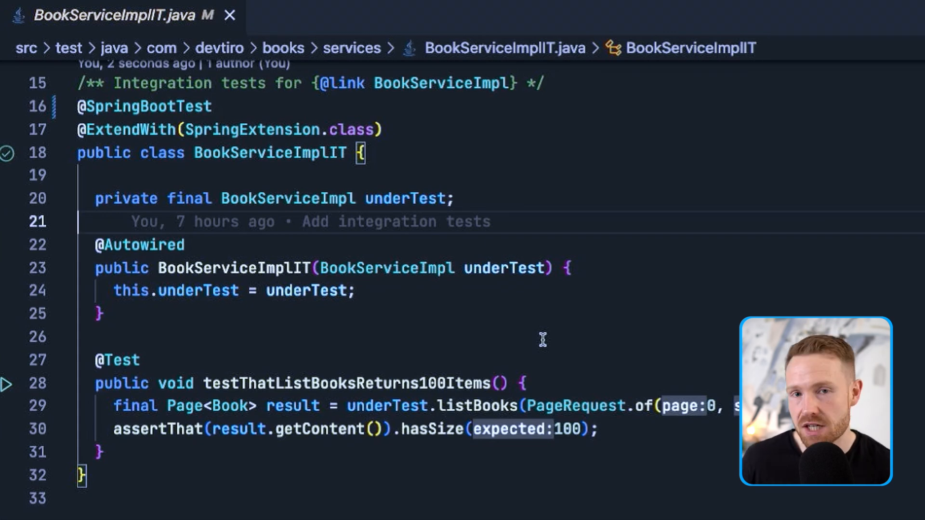
scroll(down, 3)
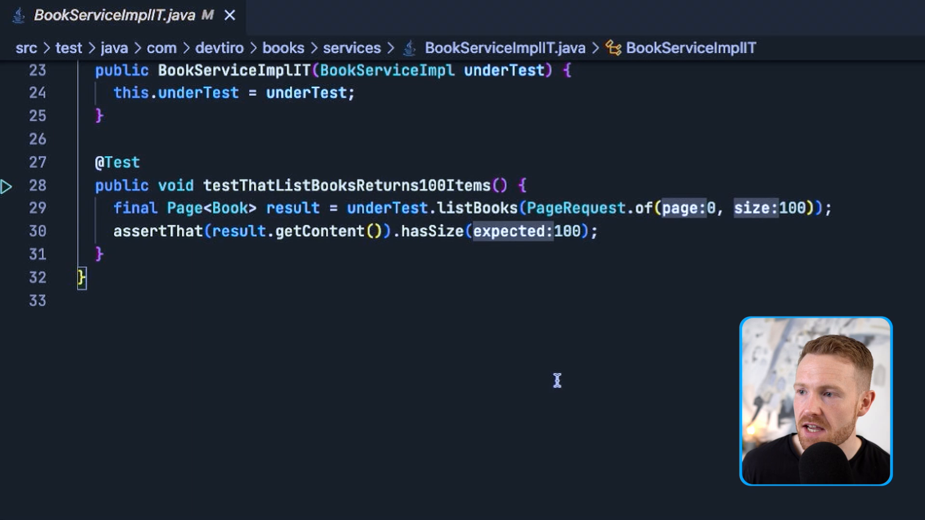
mouse_move(501, 282)
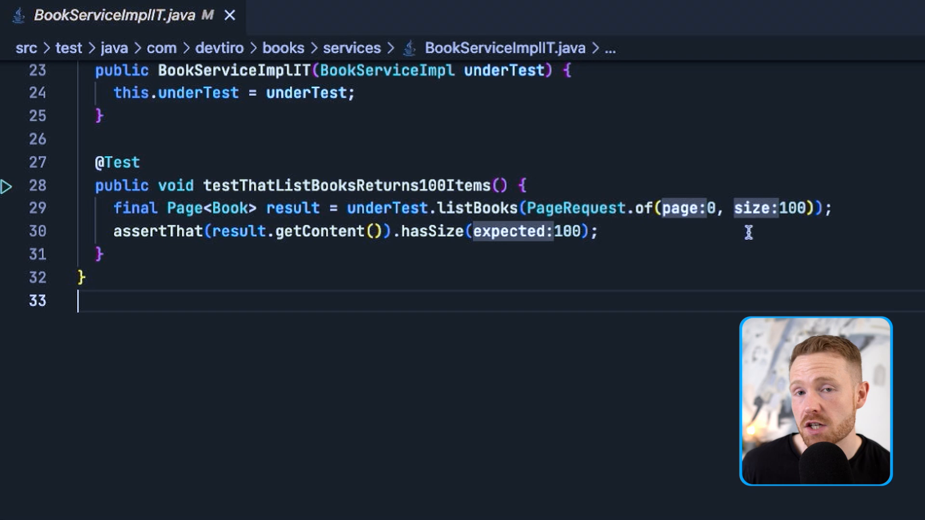
mouse_move(758, 274)
text(./mvnw)
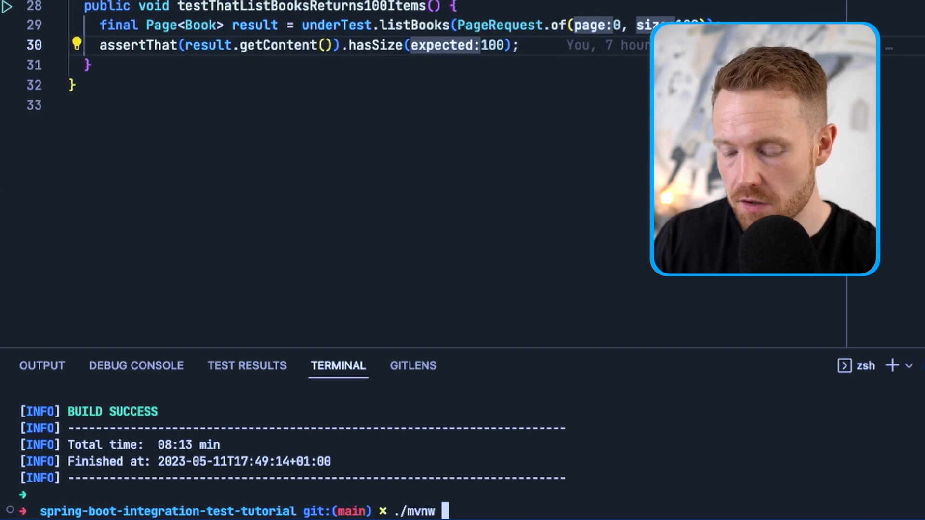
Step: Enter the Maven wrapper verify command in the integrated terminal
text(verify)
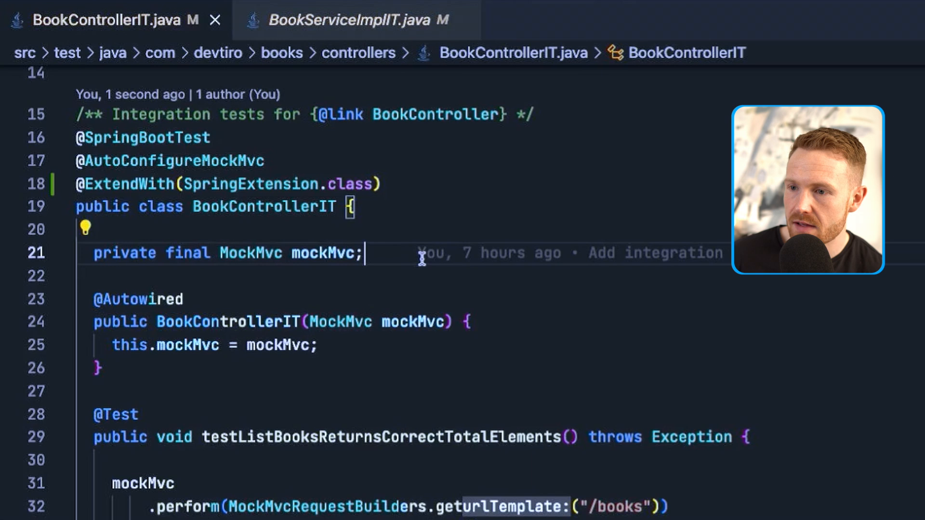
Step: Review BookControllerIT's MockMvc field and its GET /books test expecting totalElements 100
scroll(down, 3)
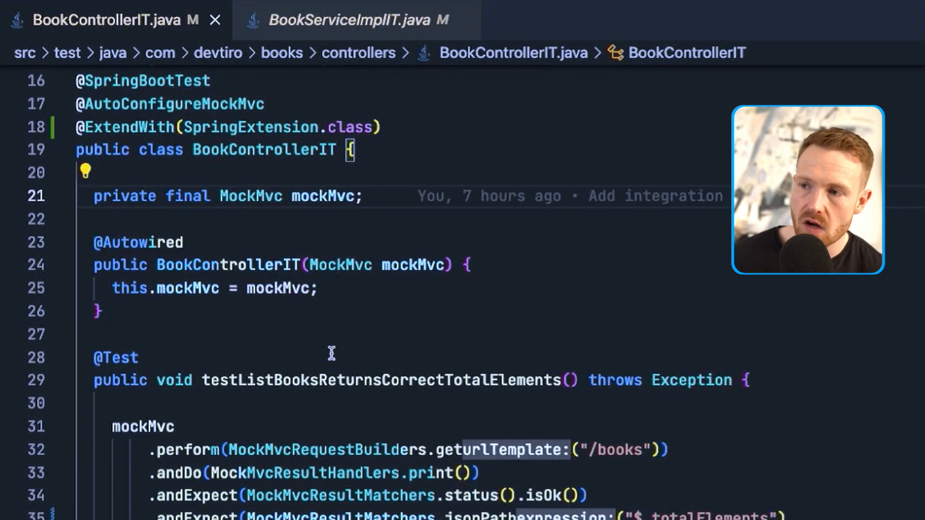
click(363, 196)
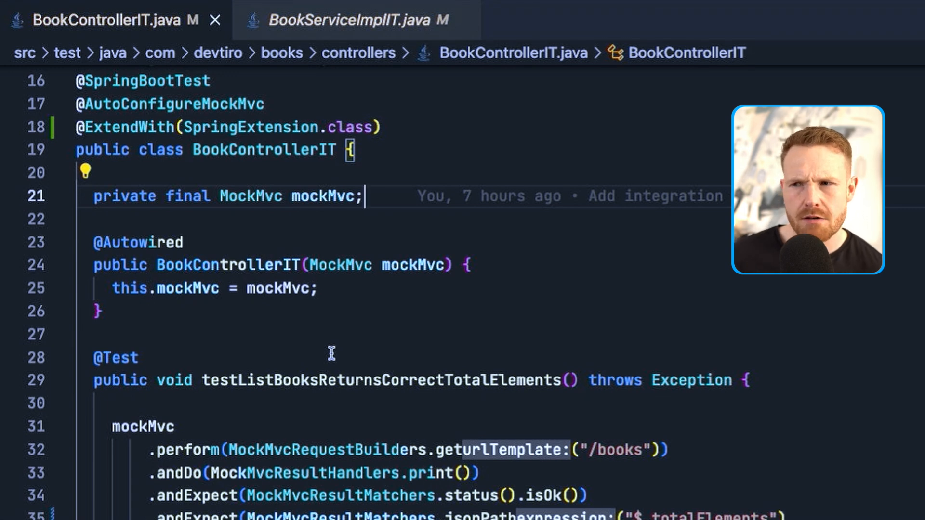
scroll(down, 3)
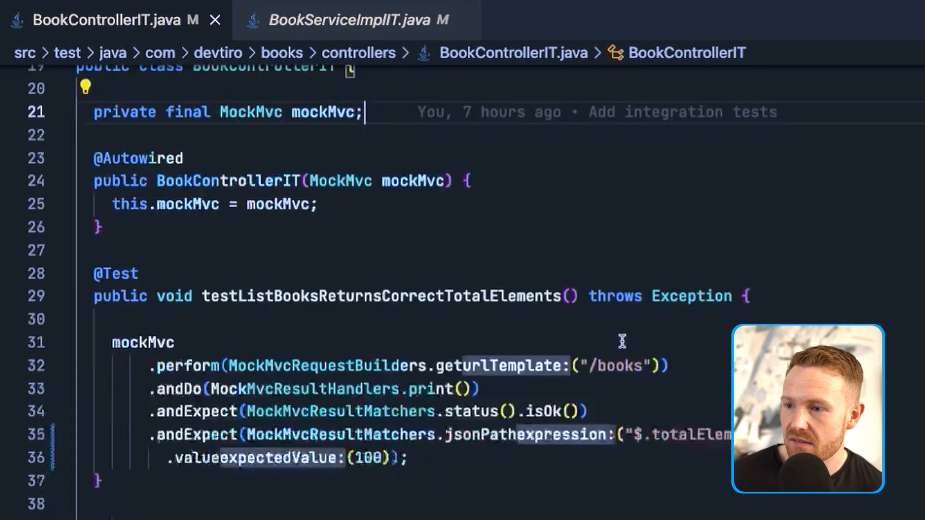
scroll(down, 3)
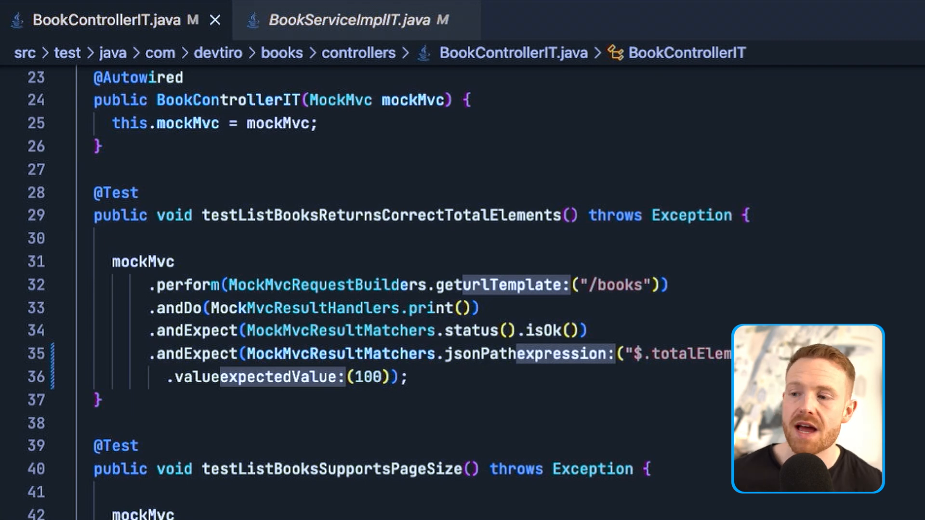
scroll(down, 3)
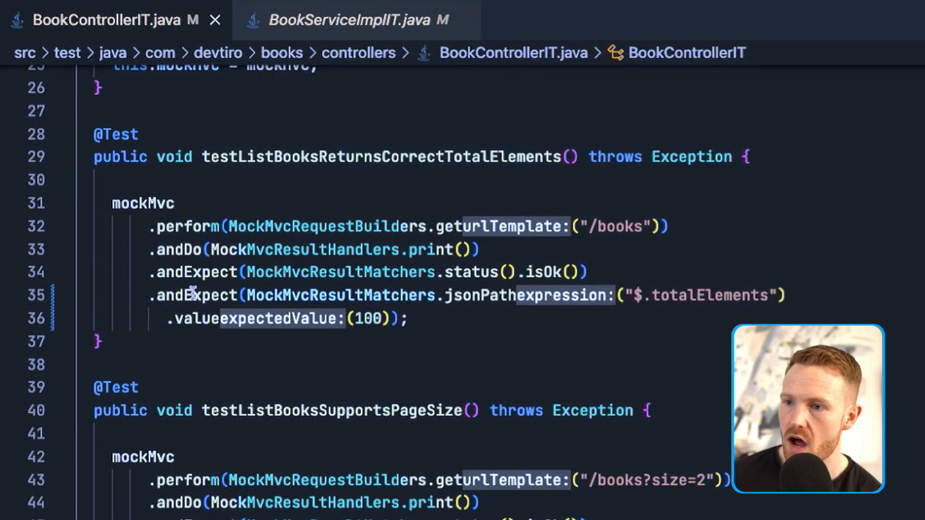
mouse_move(212, 225)
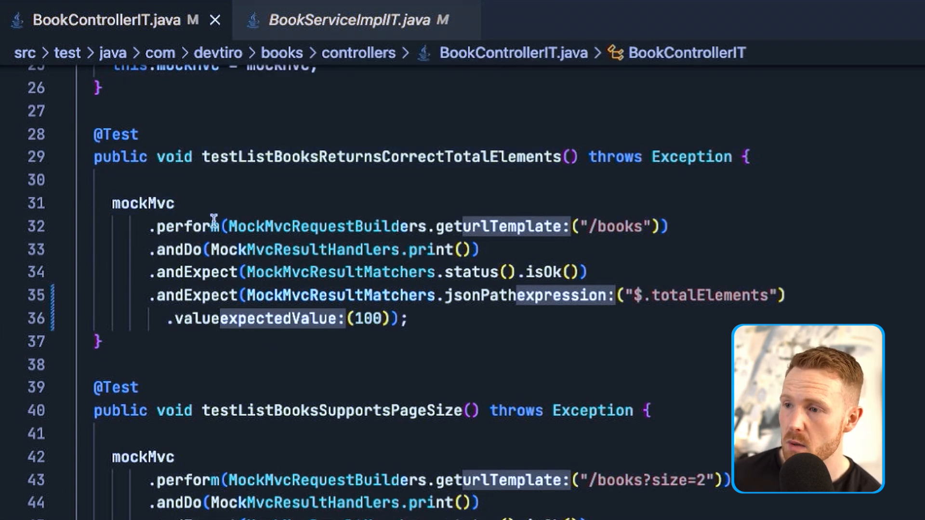
click(667, 226)
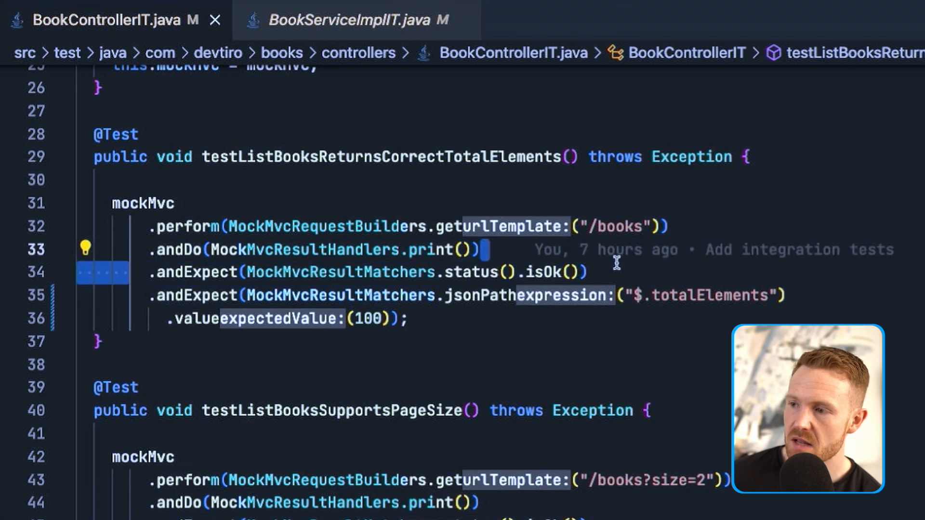
mouse_move(640, 269)
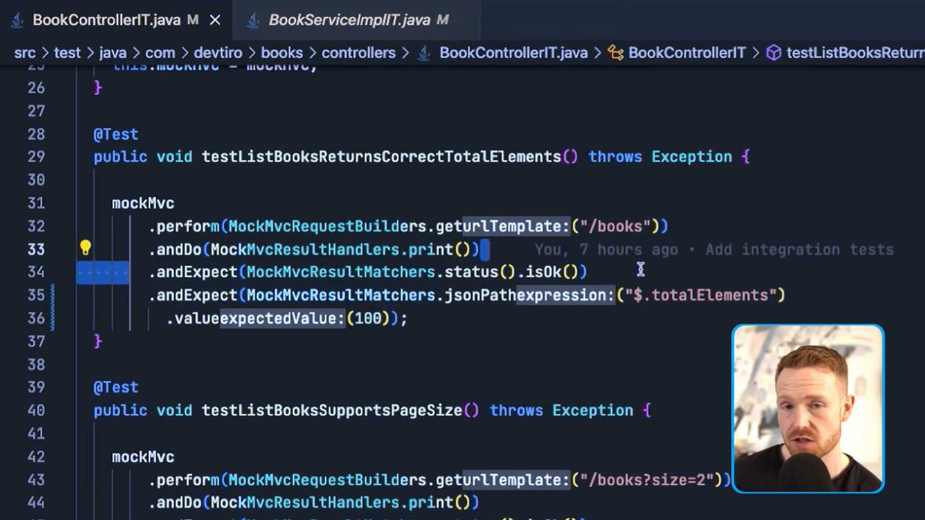
click(510, 324)
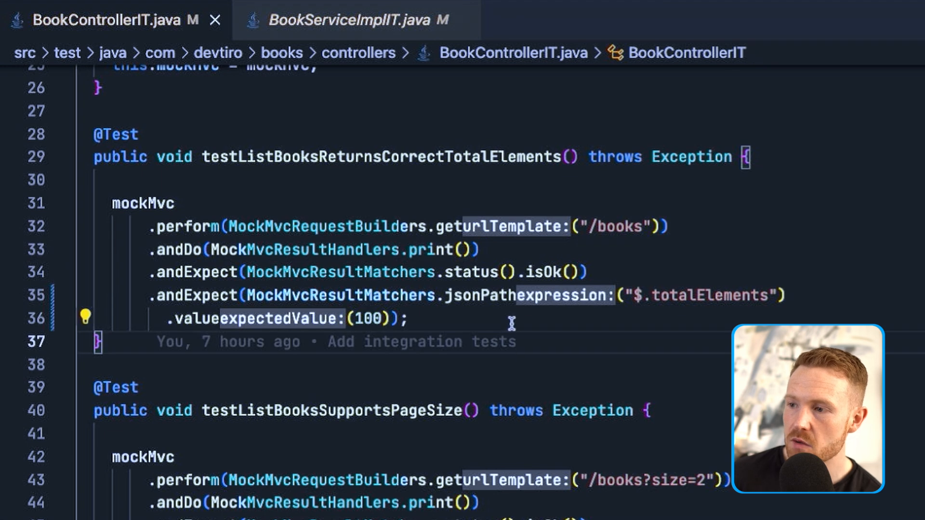
mouse_move(605, 364)
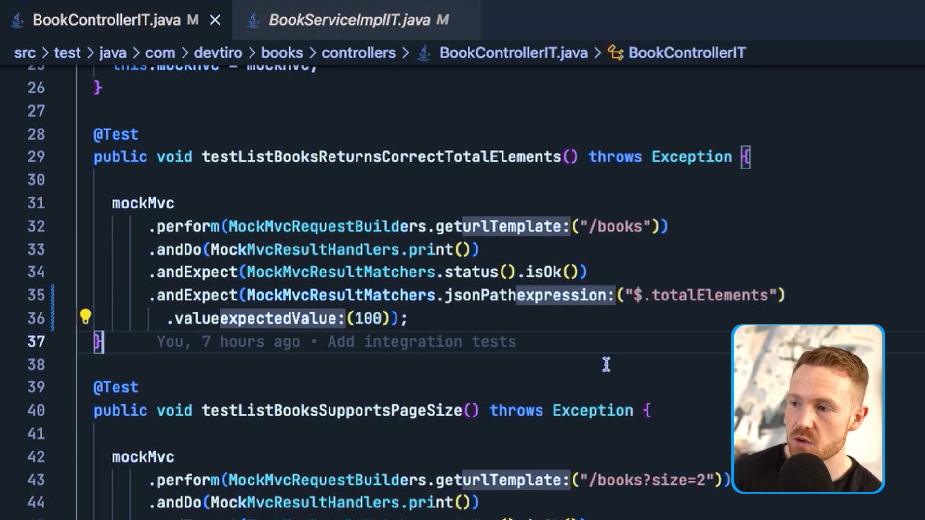
mouse_move(598, 366)
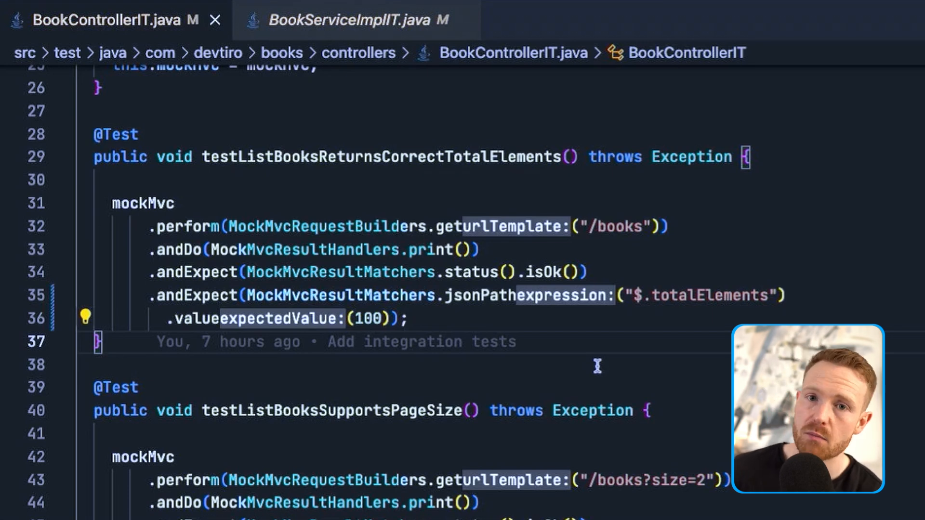
scroll(down, 3)
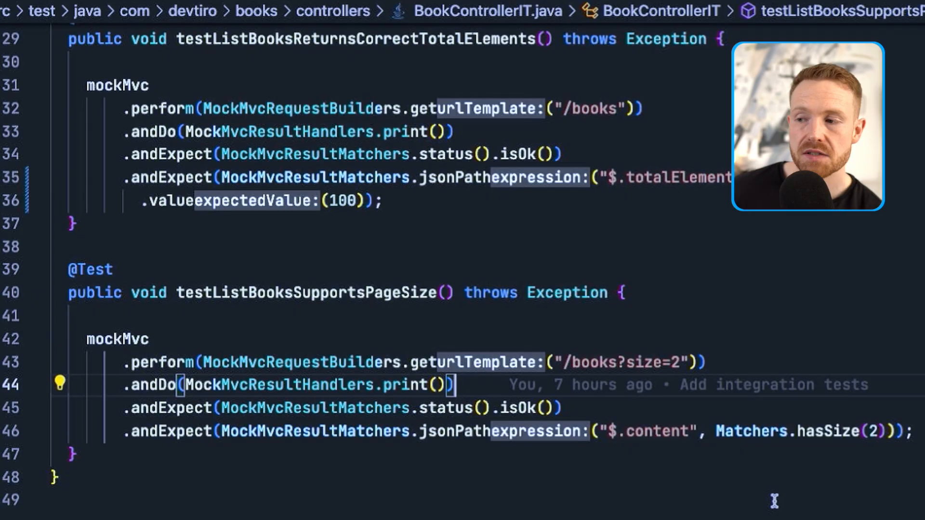